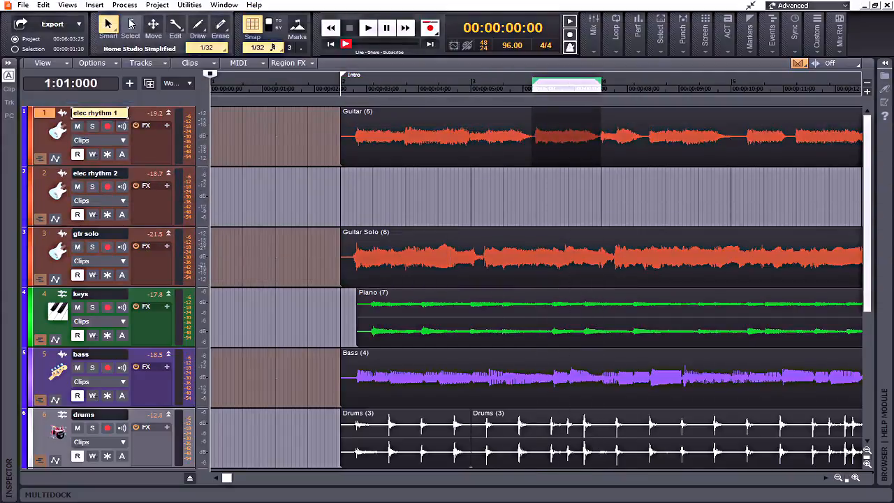
Minimize all six track heights with the F shortcut, then click the timeline
left_click(367, 28)
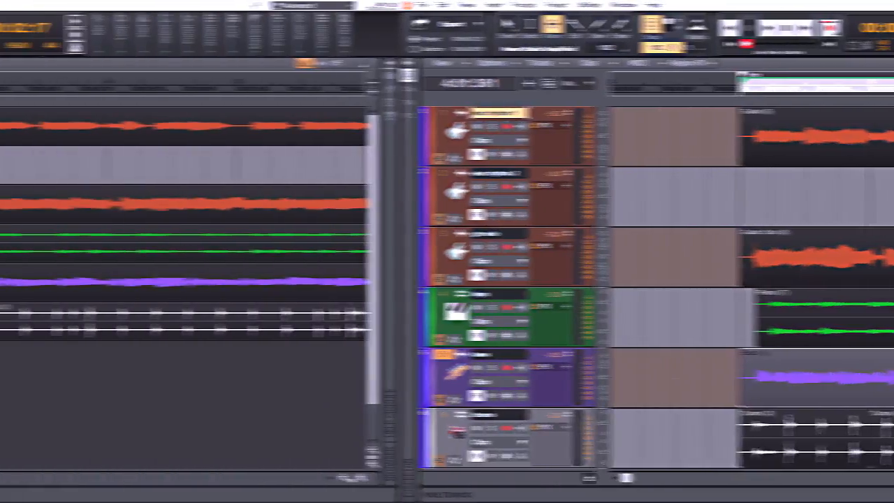
key("f")
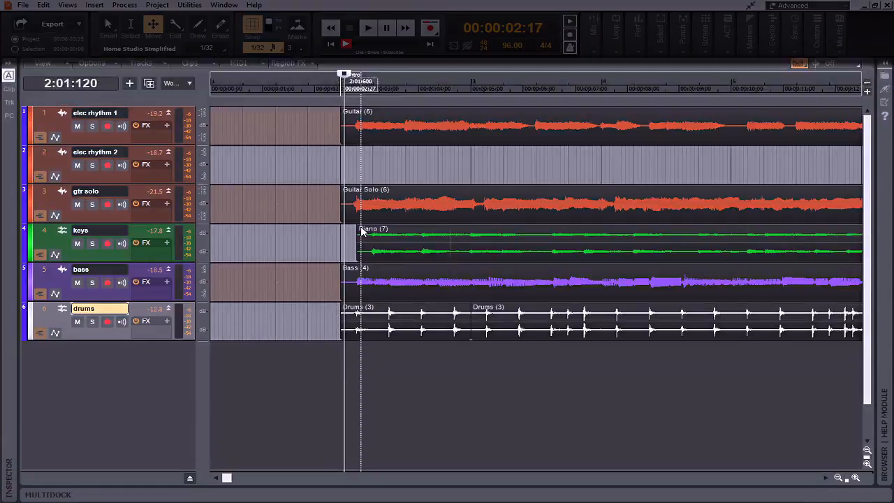
left_click(368, 28)
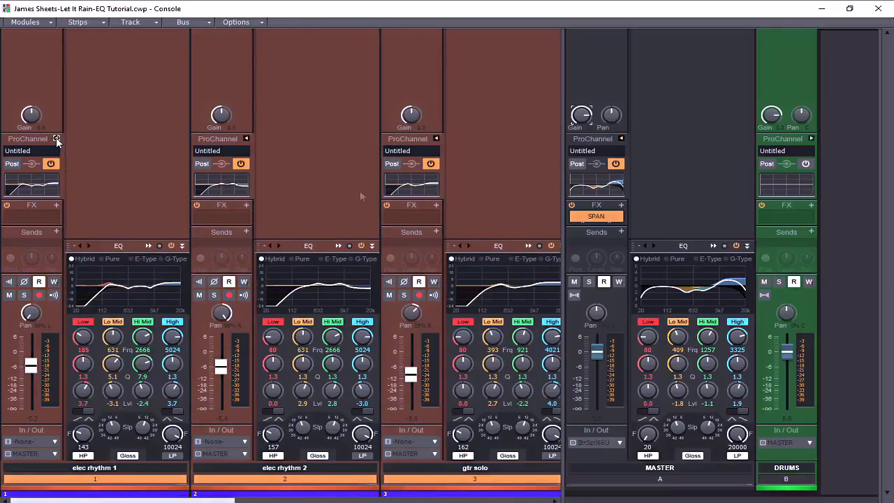
mouse_move(315, 148)
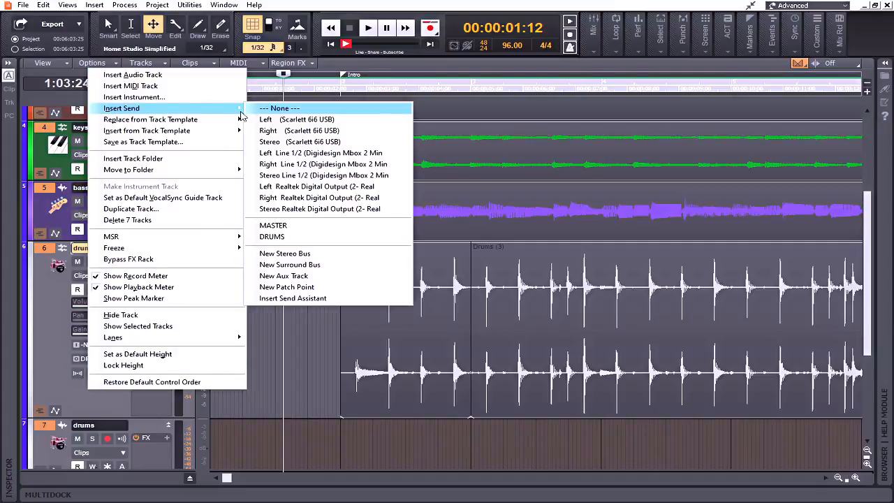
Duplicate the drums track into a new track 7 from the Tracks menu
left_click(266, 119)
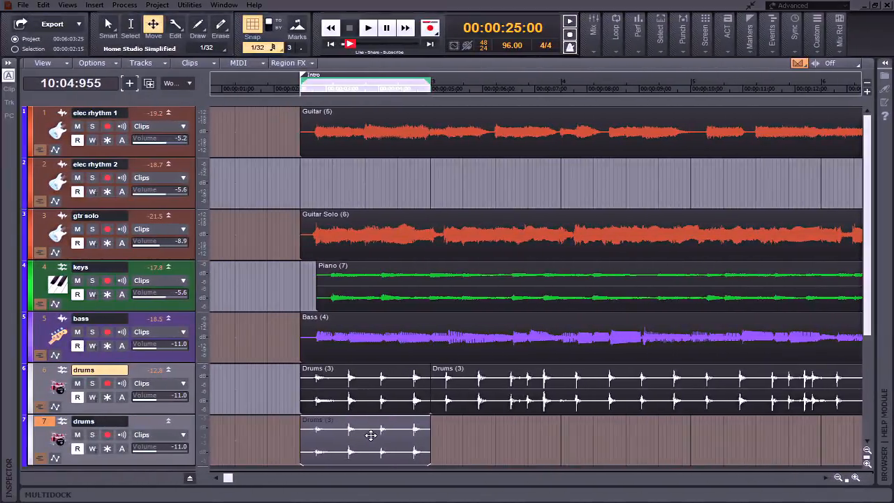
Quick-duplicate the Drums clip on track 7 with Ctrl+D
key("ctrl+d")
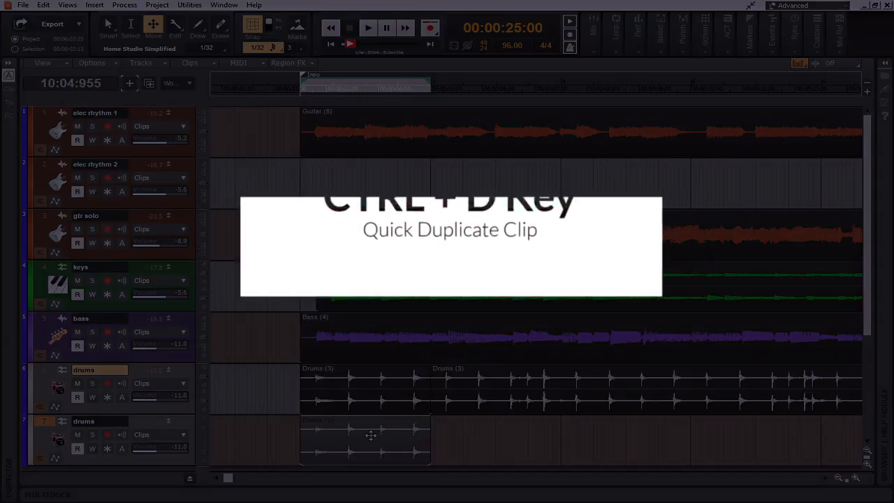
key("ctrl+d")
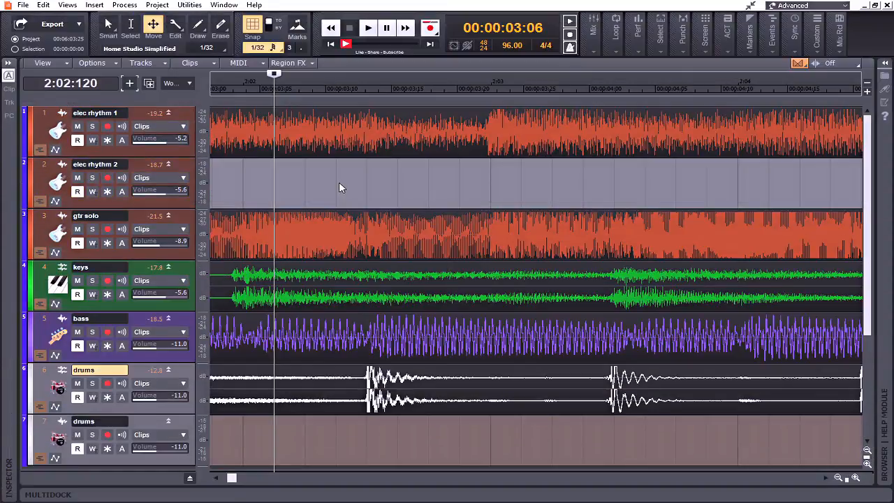
Zoom the timeline in closely around bar 2
left_click(335, 88)
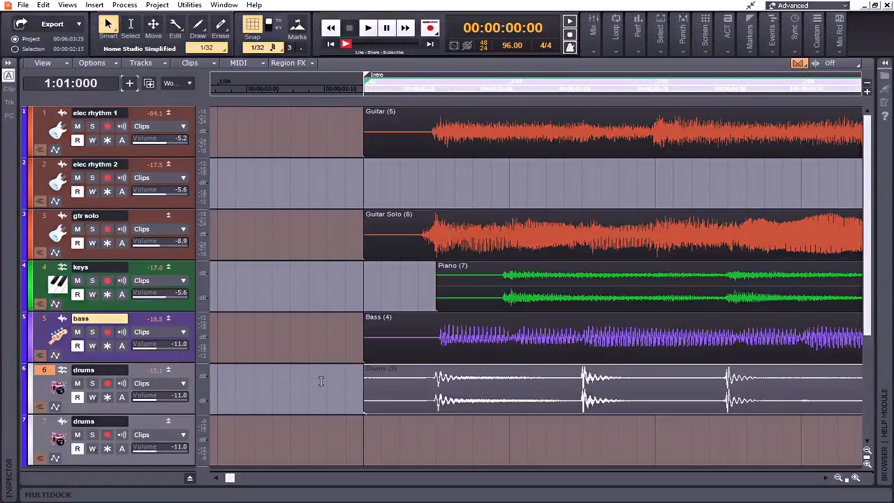
mouse_move(312, 426)
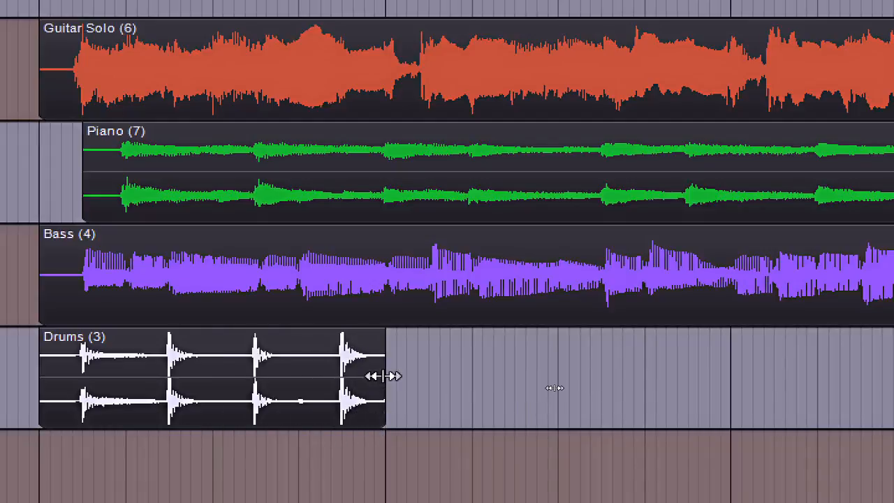
Ctrl+drag the Drums clip's right edge to stretch it to 169%
left_click_drag(382, 376, 621, 380)
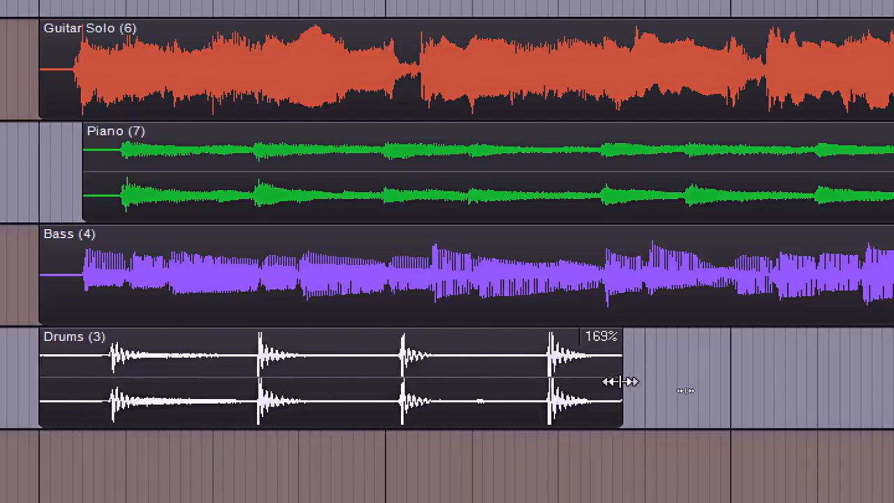